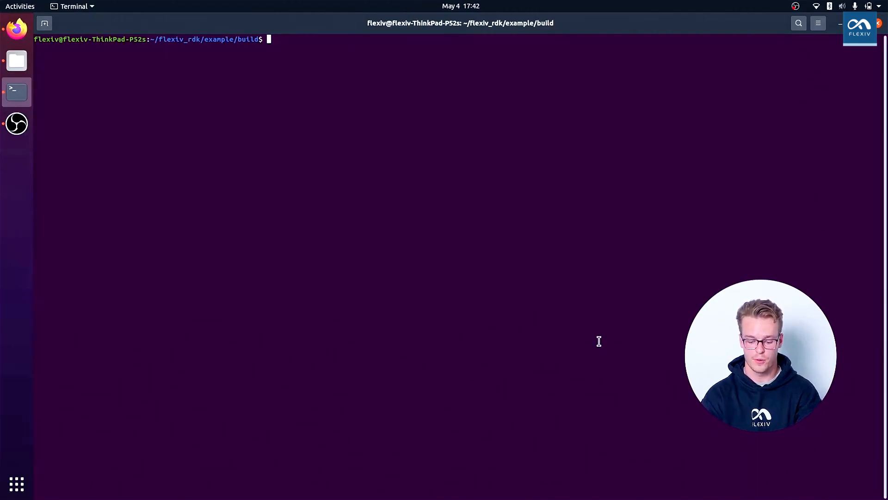
List the compiled examples in the ~/flexiv_rdk/example/build folder with ls
{"action": "type", "text": "ls"}
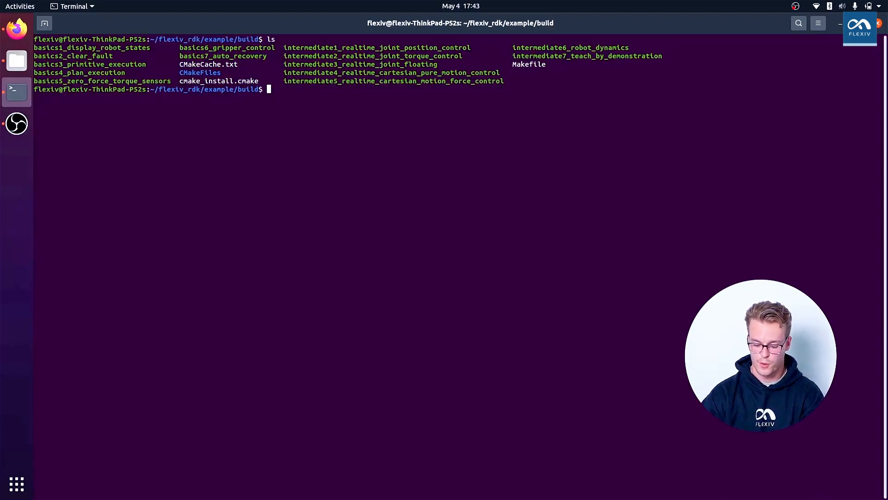
Run ./basics1_display_robot_states with robot IP 192.168.2.100 and the local IP
{"action": "type", "text": "./"}
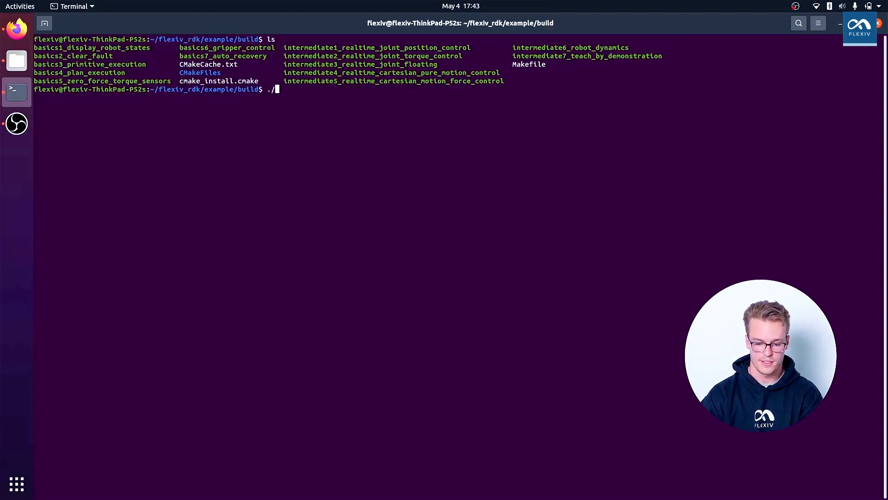
{"action": "type", "text": "basics1_display_robot_states"}
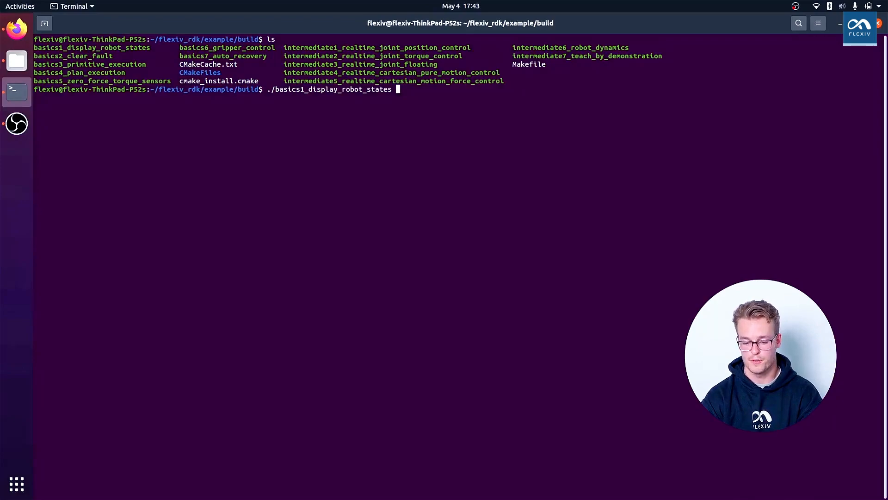
{"action": "type", "text": "192.1"}
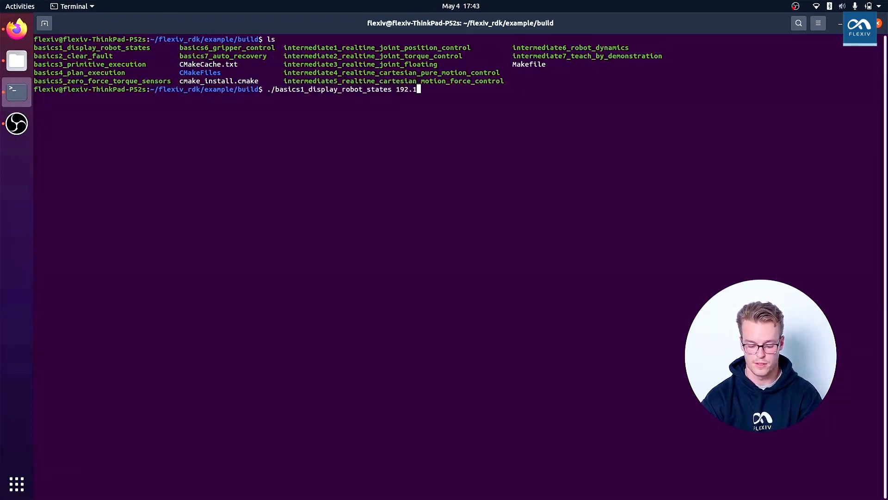
{"action": "type", "text": "68.2.100"}
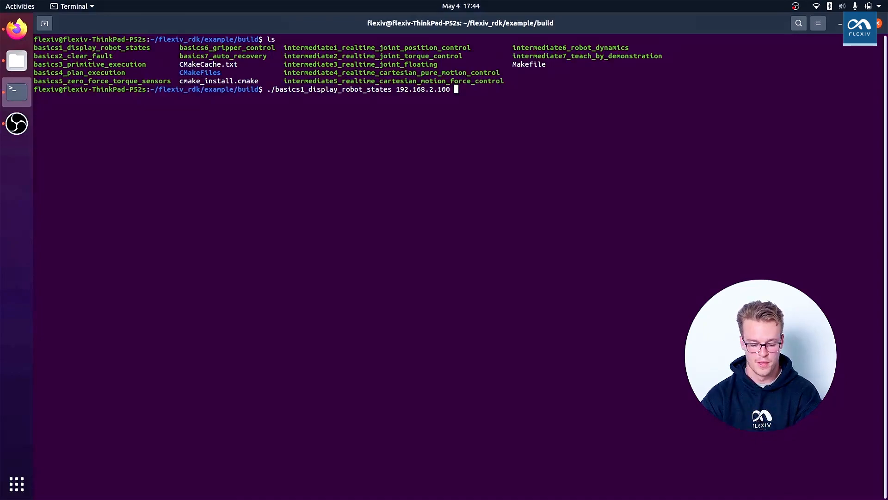
{"action": "type", "text": "1"}
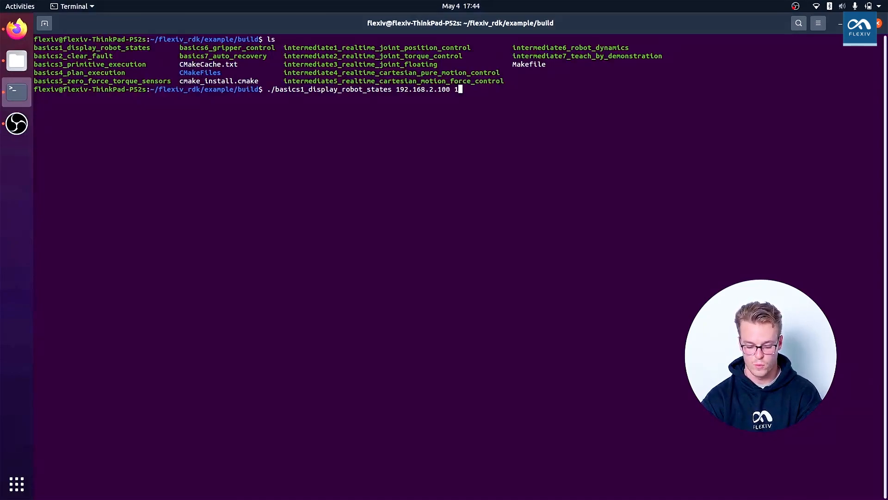
{"action": "type", "text": "92.168"}
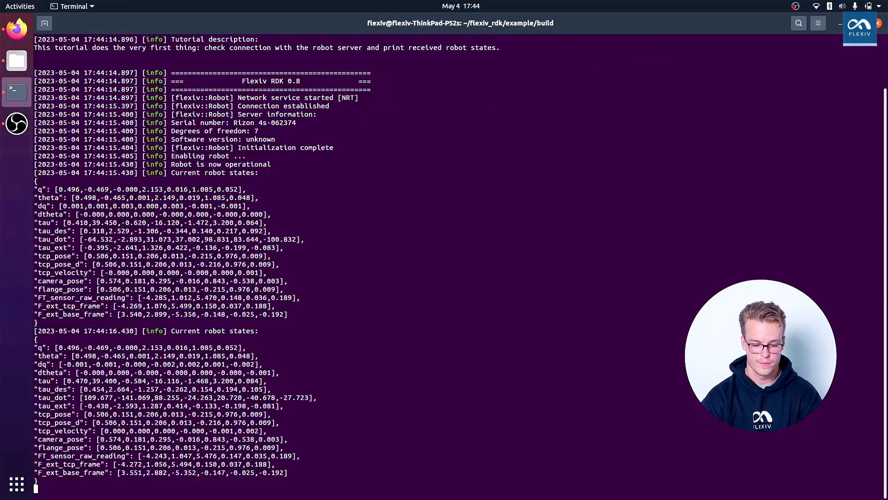
Scroll through the printed robot states output
{"action": "scroll", "scroll_direction": "down", "scroll_amount": 3}
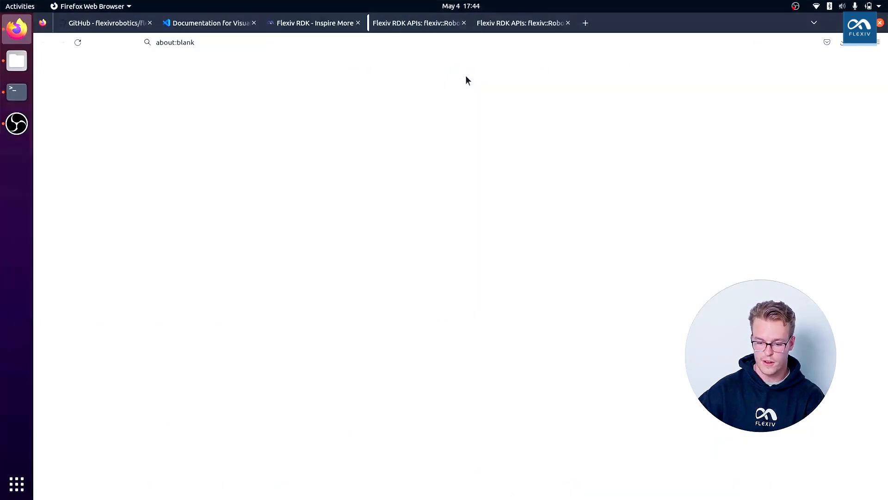
Look up RobotStates under Classes in the RDK API docs, then open a new terminal tab
{"action": "left_click", "coordinate": [418, 22]}
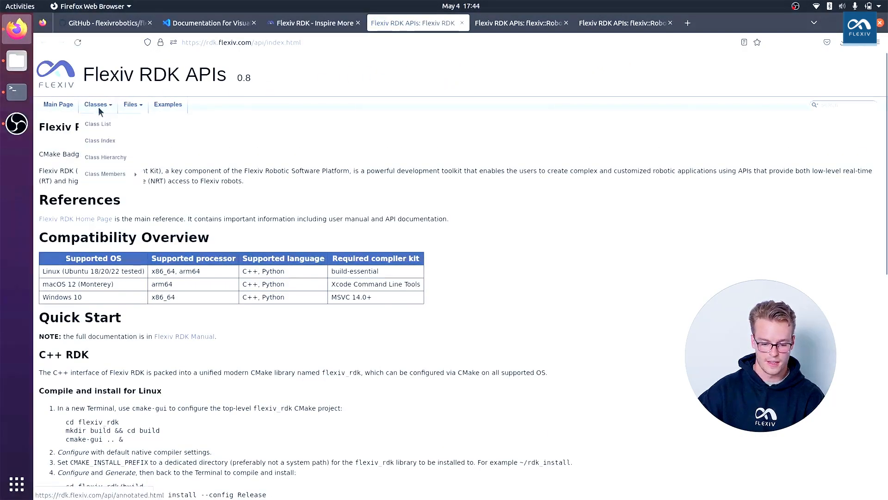
{"action": "left_click", "coordinate": [97, 123]}
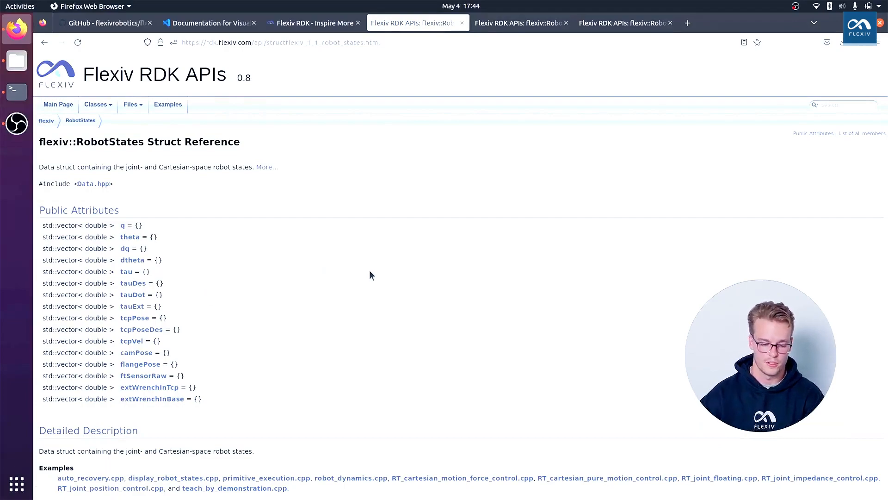
{"action": "left_click", "coordinate": [16, 91]}
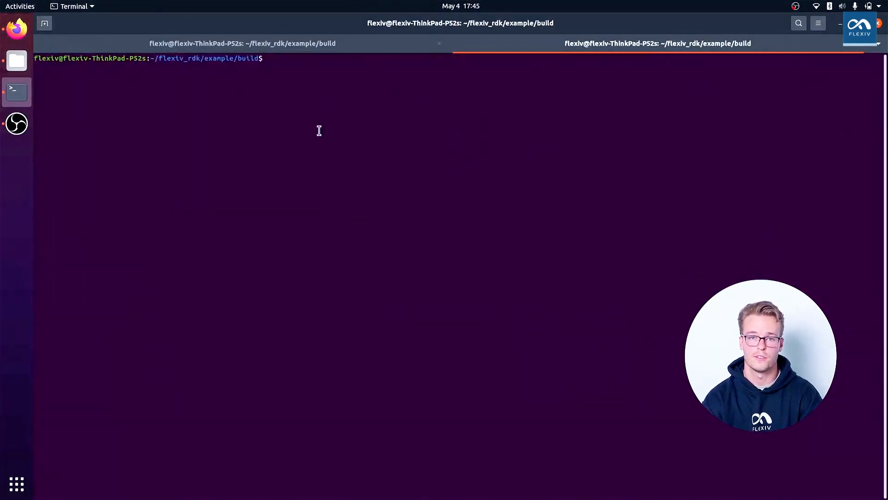
Move up two levels with cd ../.. and enter the example_py folder
{"action": "type", "text": "c"}
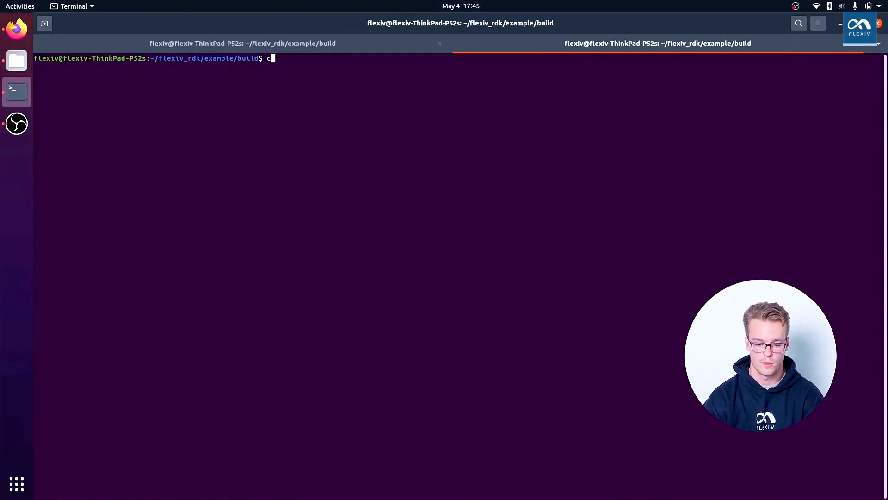
{"action": "type", "text": "d ../.."}
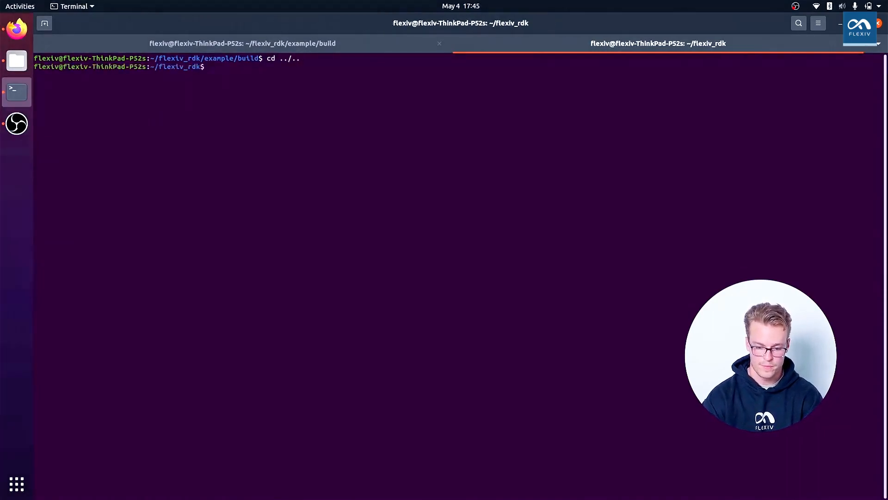
{"action": "type", "text": "cd example"}
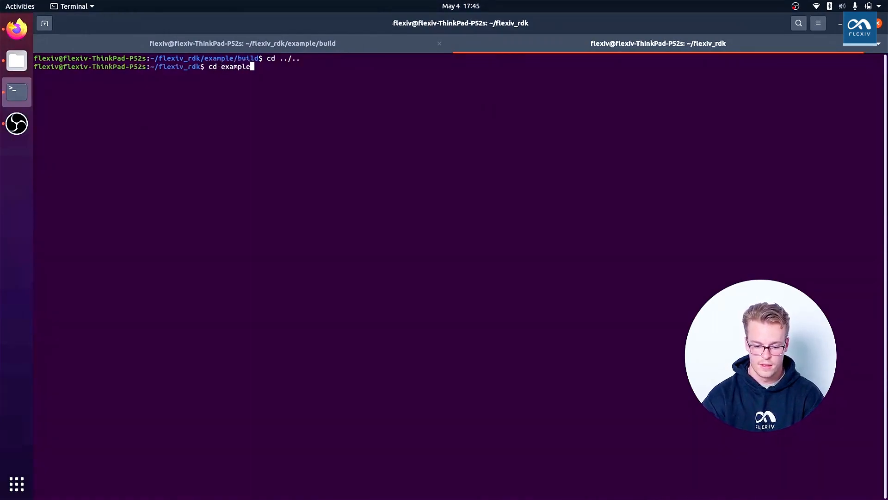
{"action": "key", "text": "Return"}
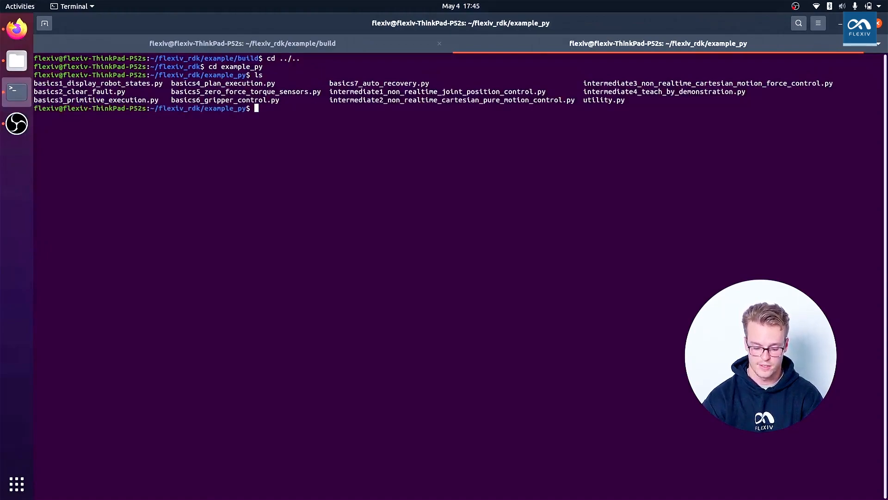
Enter python3 basics1_display_robot_states.py with the robot IP addresses
{"action": "type", "text": "python3"}
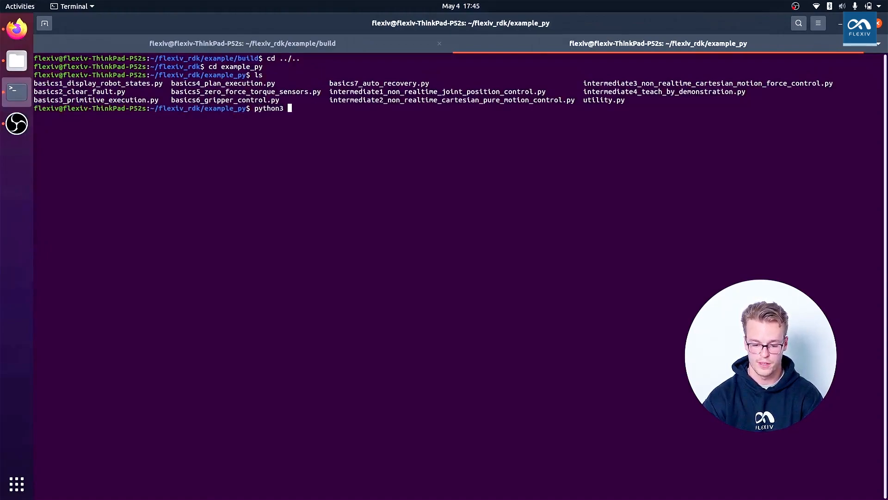
{"action": "type", "text": "basics1_display_robot_states.py"}
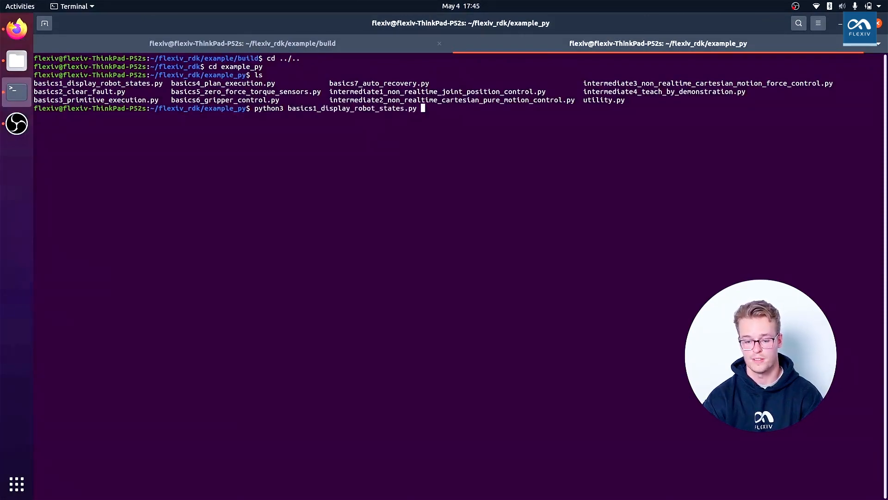
{"action": "type", "text": "192"}
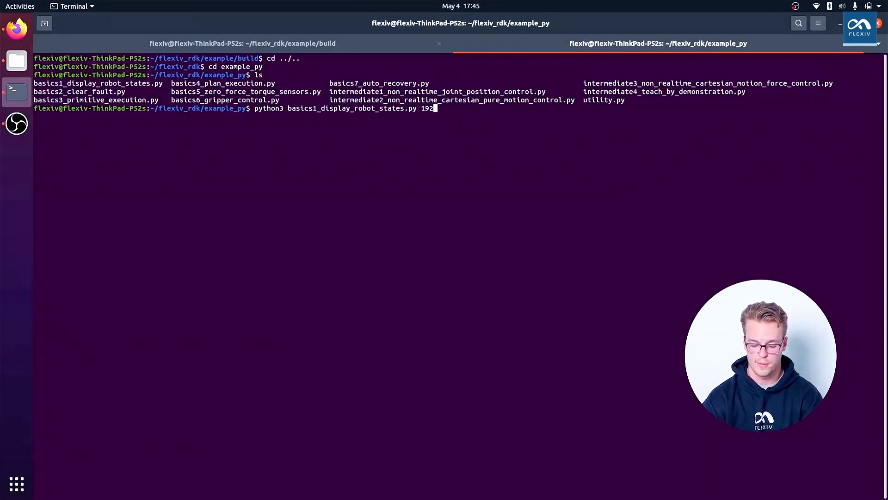
{"action": "type", "text": ".168.2.1"}
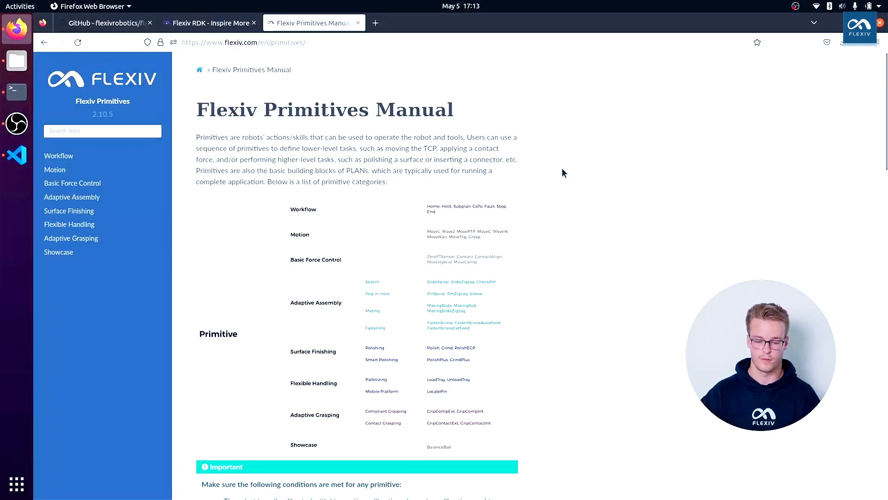
{"action": "mouse_move", "coordinate": [579, 169]}
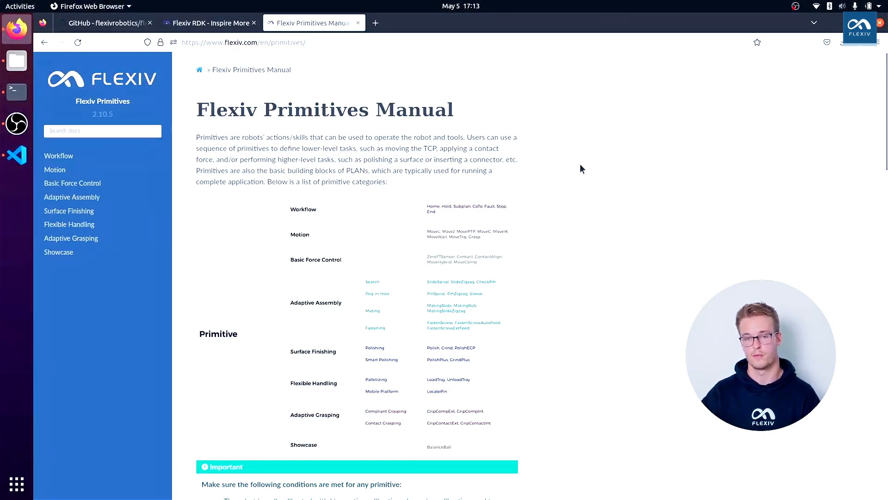
{"action": "mouse_move", "coordinate": [564, 164]}
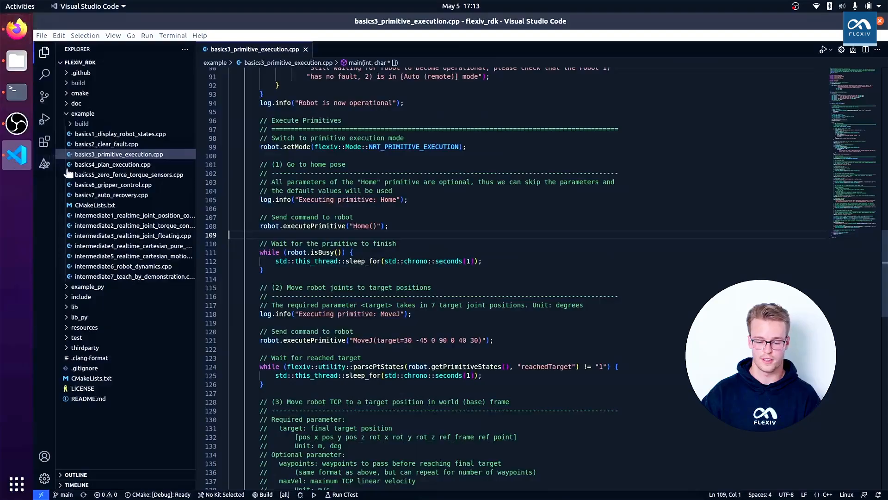
{"action": "mouse_move", "coordinate": [667, 248]}
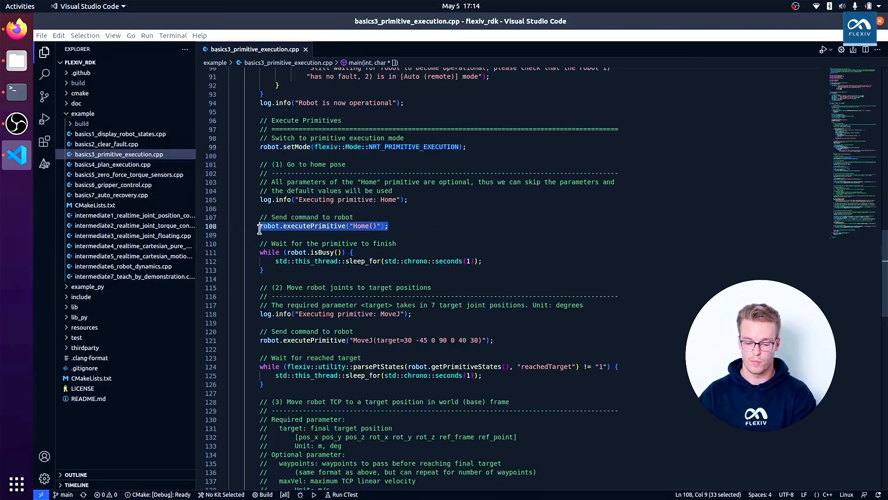
{"action": "mouse_move", "coordinate": [270, 225]}
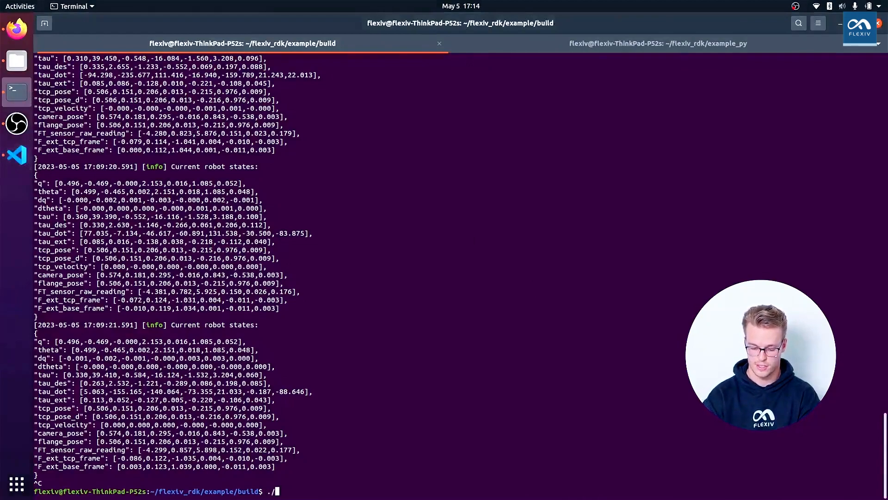
Run basics3_primitive_execution with 192.168.2.100 and 192.168.2.110, scrolling through its output
{"action": "type", "text": "basics3_primitive_execution"}
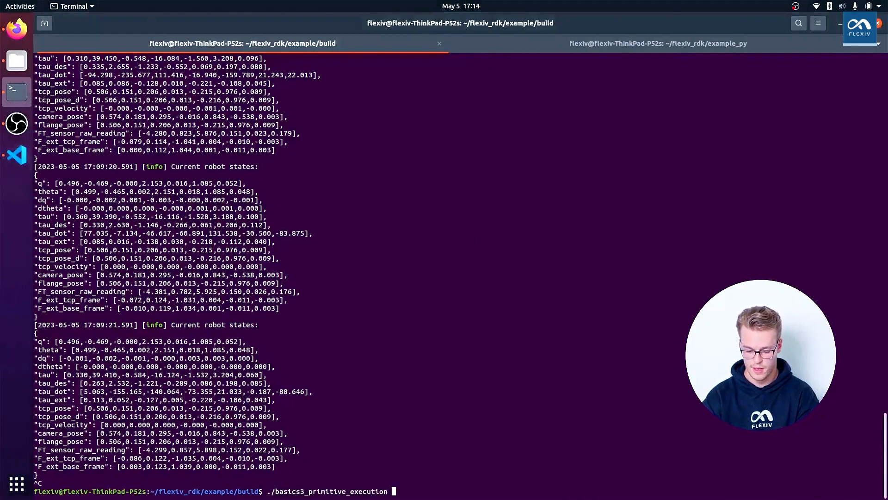
{"action": "type", "text": "192.168.2.100"}
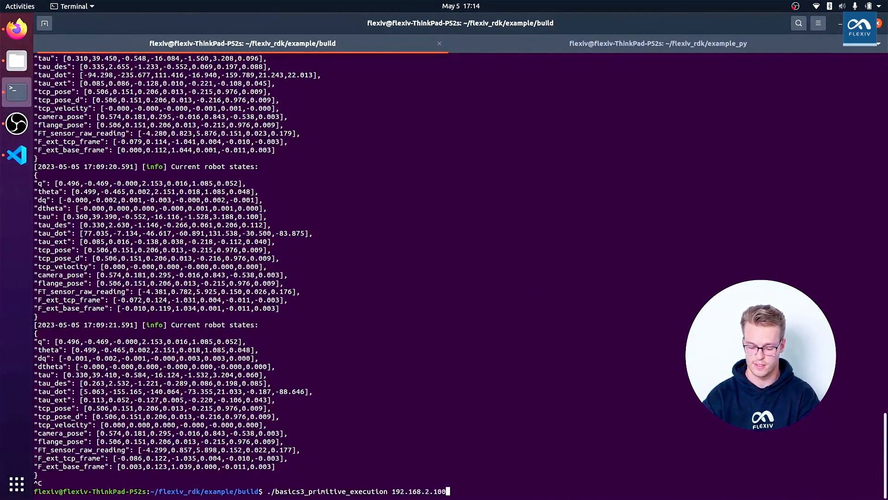
{"action": "type", "text": "192.168.2.110"}
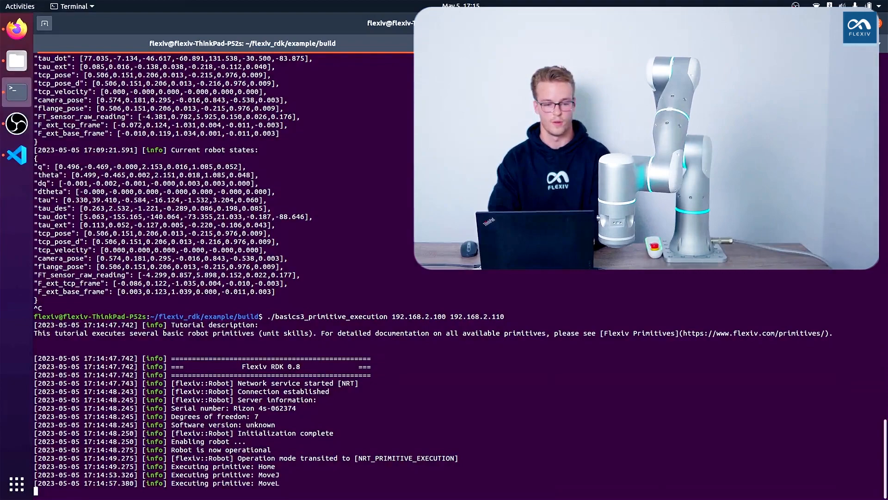
{"action": "scroll", "scroll_direction": "down", "scroll_amount": 3}
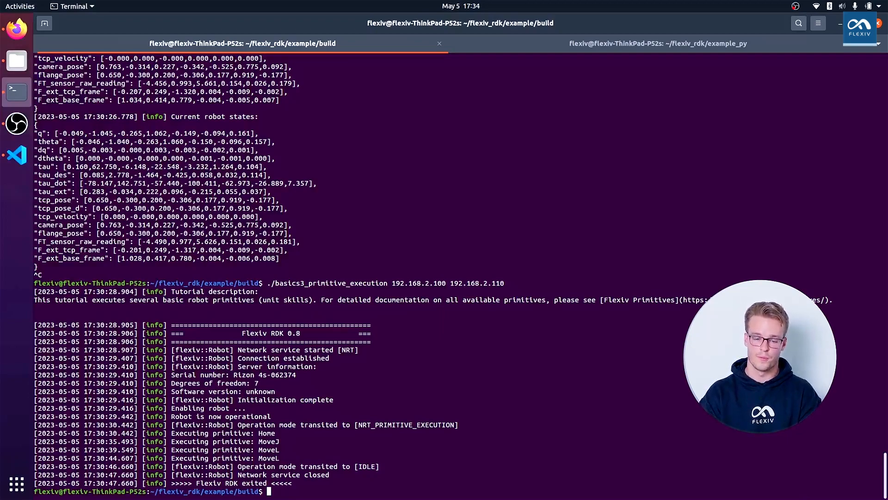
Launch ./basics4_plan_execution with IPs 192.168.2.100 and 192.168.2.110
{"action": "type", "text": "./"}
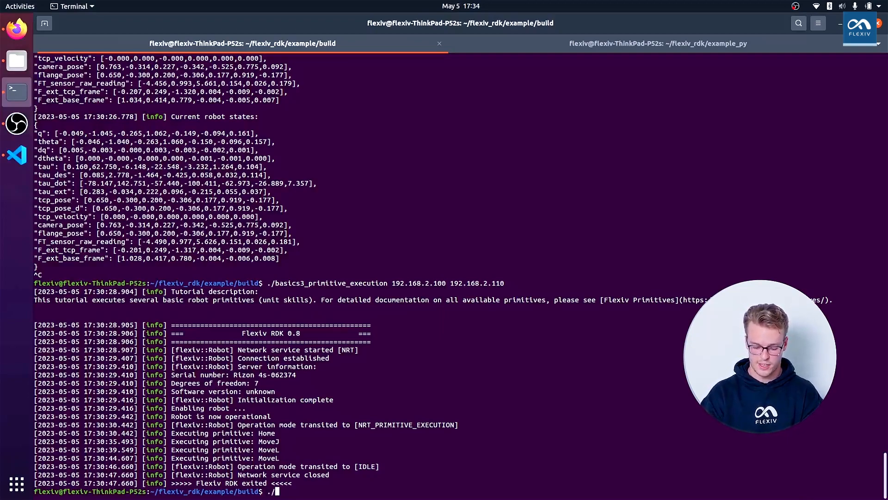
{"action": "type", "text": "./basics4_plan_execution"}
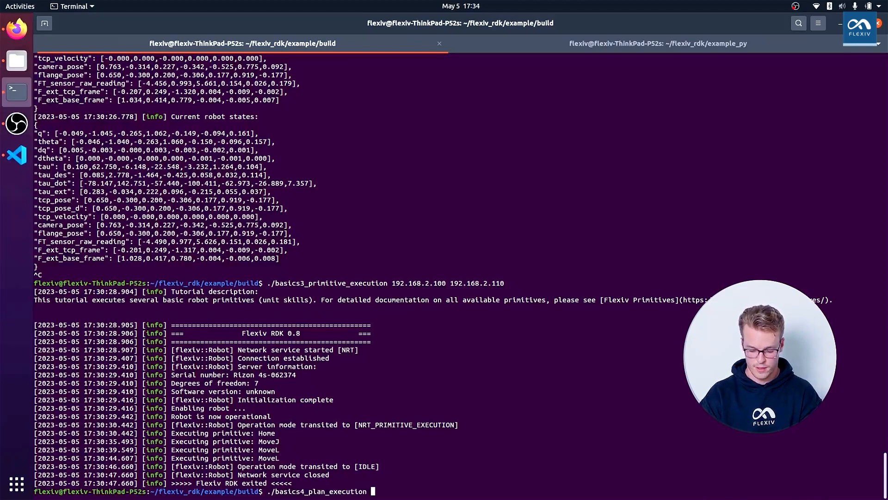
{"action": "type", "text": "192.1"}
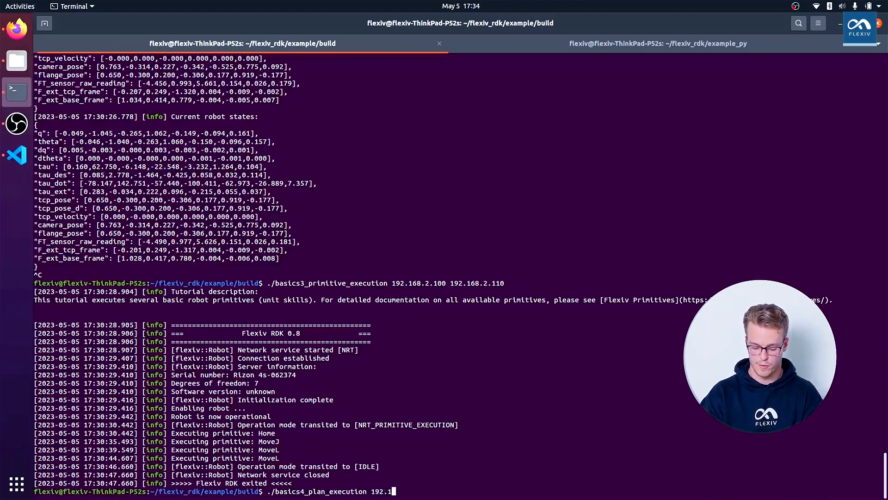
{"action": "type", "text": "68.2.100 192.168.2.110"}
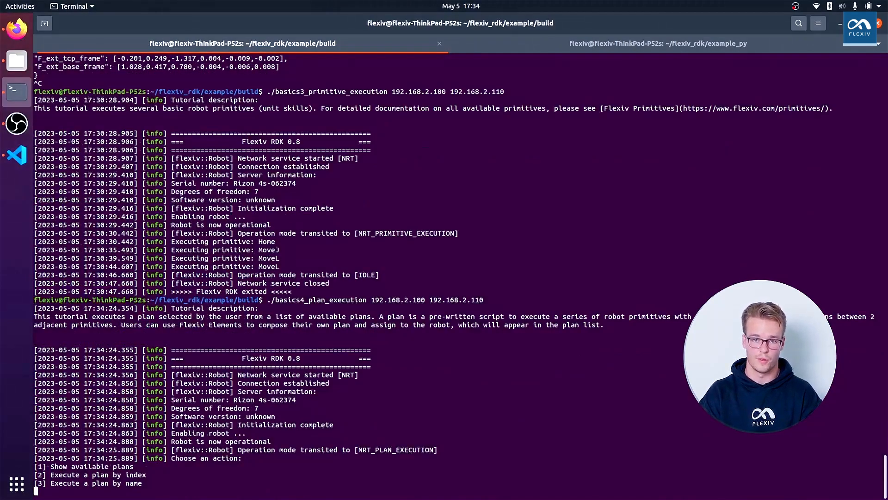
{"action": "type", "text": "1"}
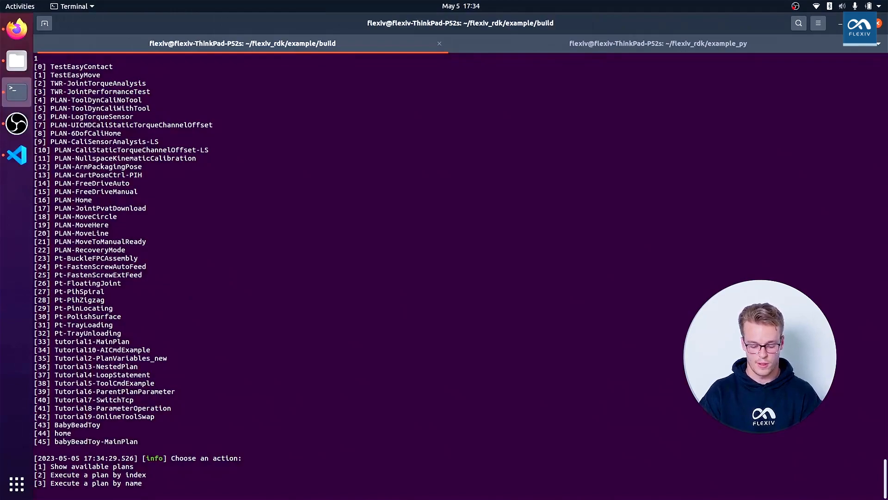
Execute a plan by index, choosing index 26 (Pt-FloatingJoint)
{"action": "type", "text": "2"}
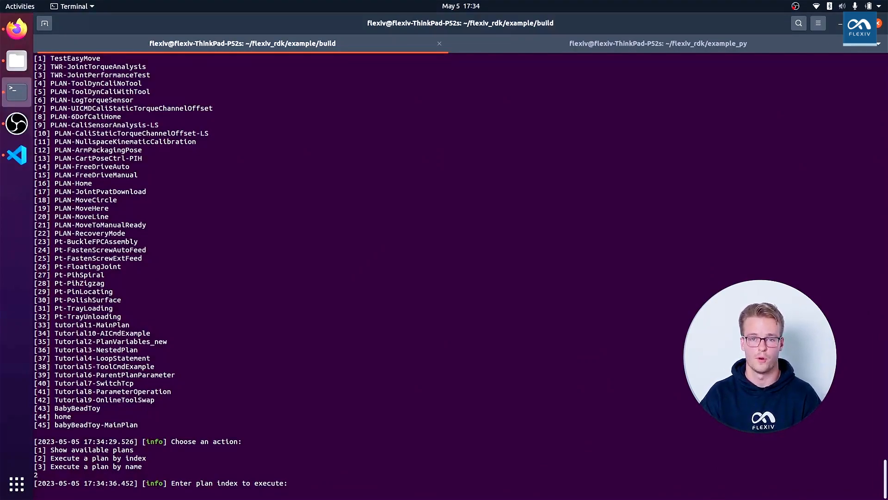
{"action": "type", "text": "2"}
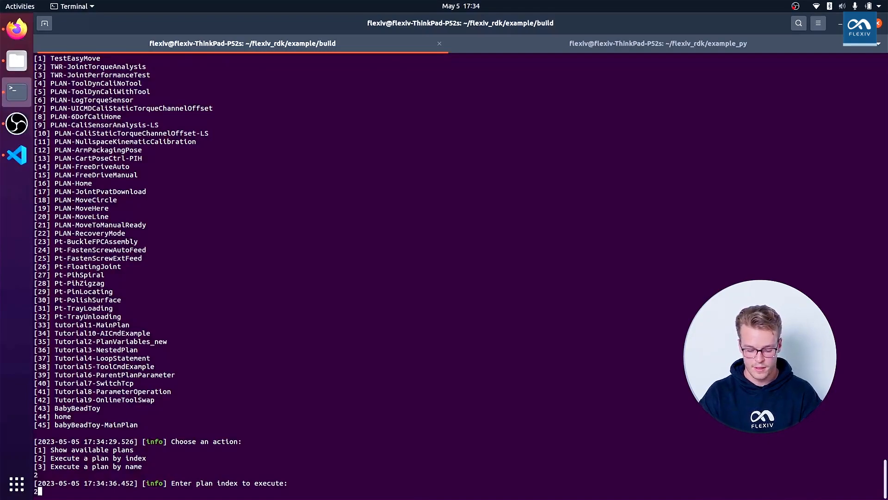
{"action": "type", "text": "6"}
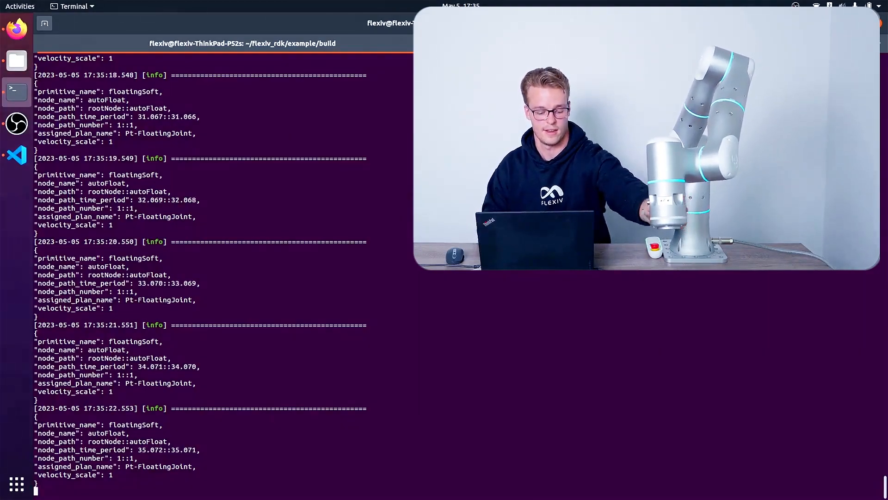
Stop the floating plan with Ctrl+C and relaunch basics4_plan_execution with both IPs
{"action": "key", "text": "ctrl+c"}
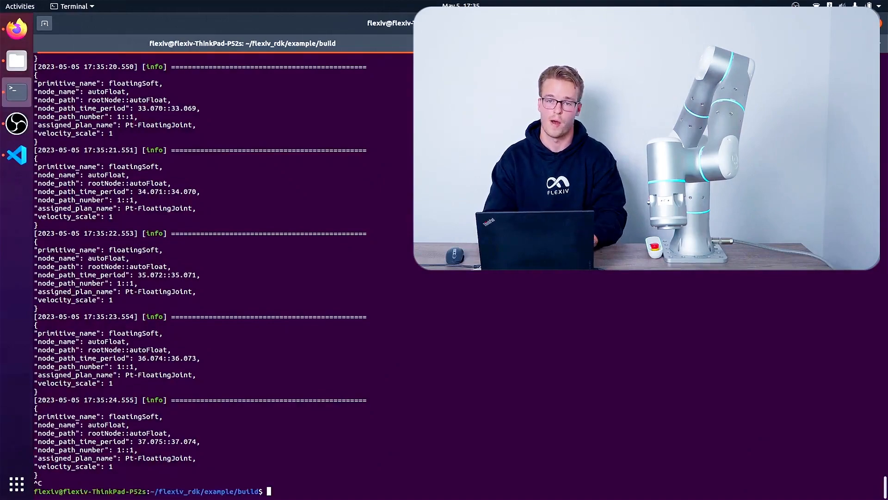
{"action": "type", "text": "./basics4_plan_execution 192.168.2.100 192.168.2.110"}
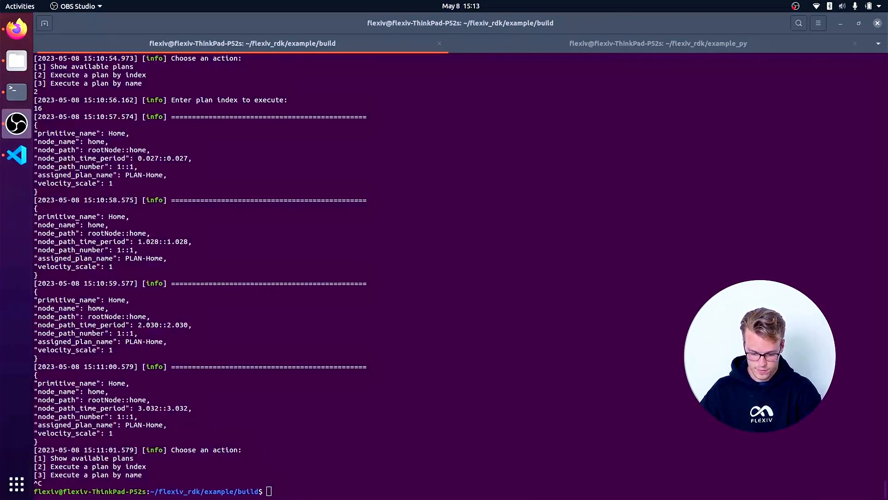
Rerun ./basics1_display_robot_states with the robot IPs, then stop it with Ctrl+C
{"action": "type", "text": "./"}
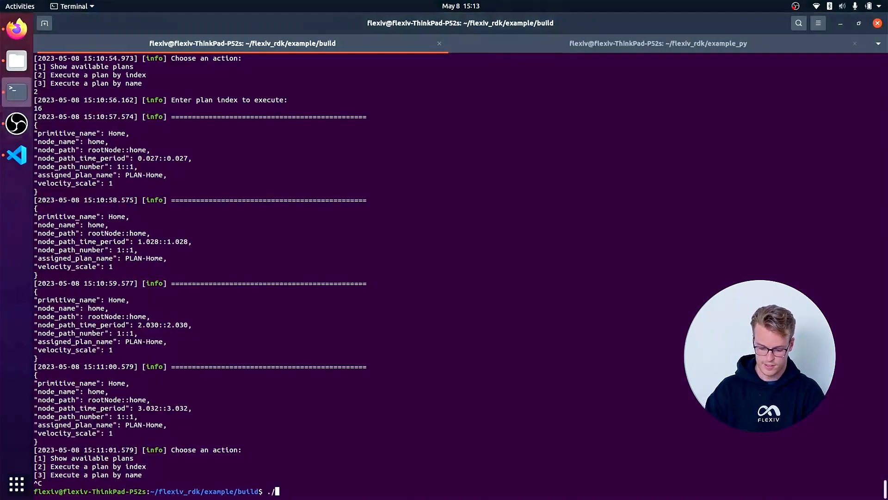
{"action": "type", "text": "basics1"}
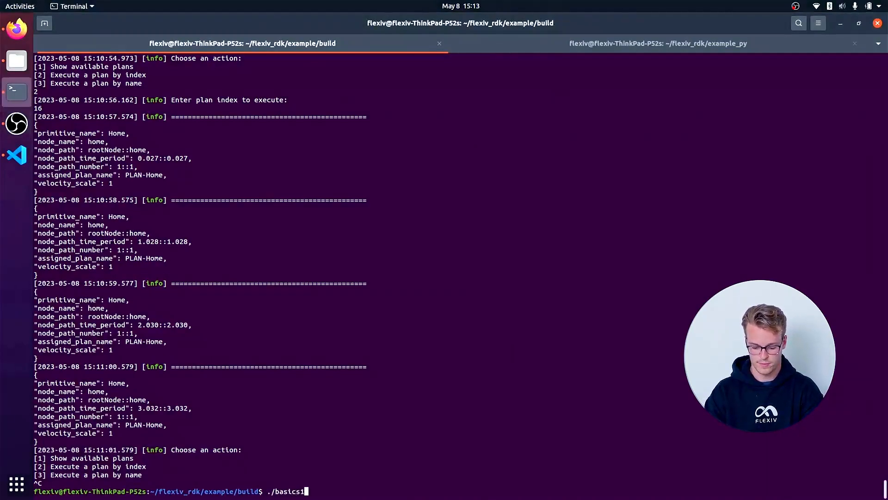
{"action": "type", "text": "_display_r"}
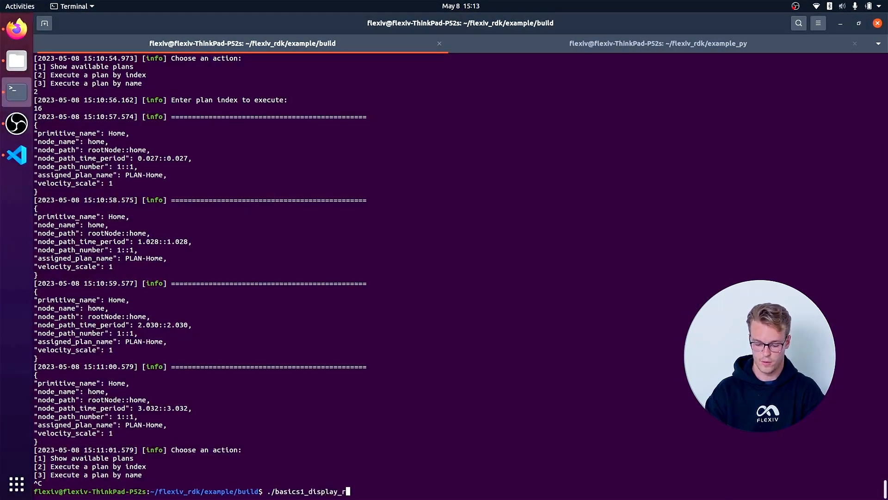
{"action": "type", "text": "obot_states"}
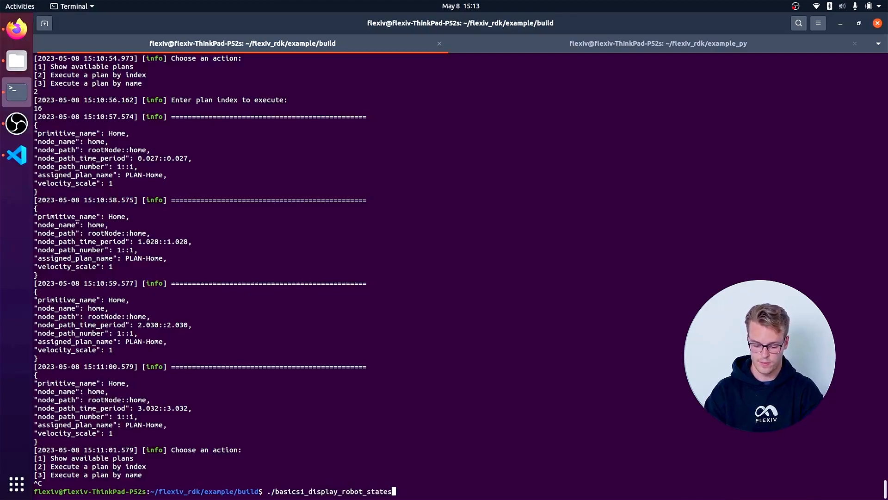
{"action": "type", "text": "192.168"}
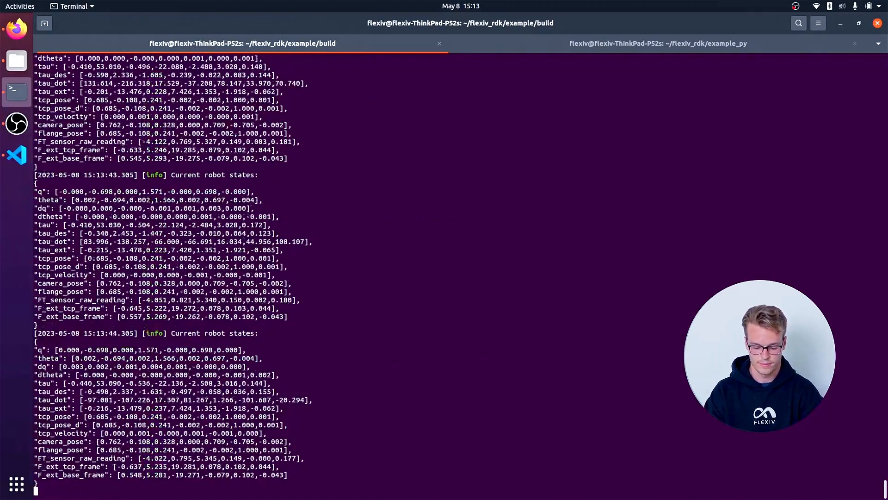
{"action": "key", "text": "ctrl+c"}
{"action": "type", "text": "./"}
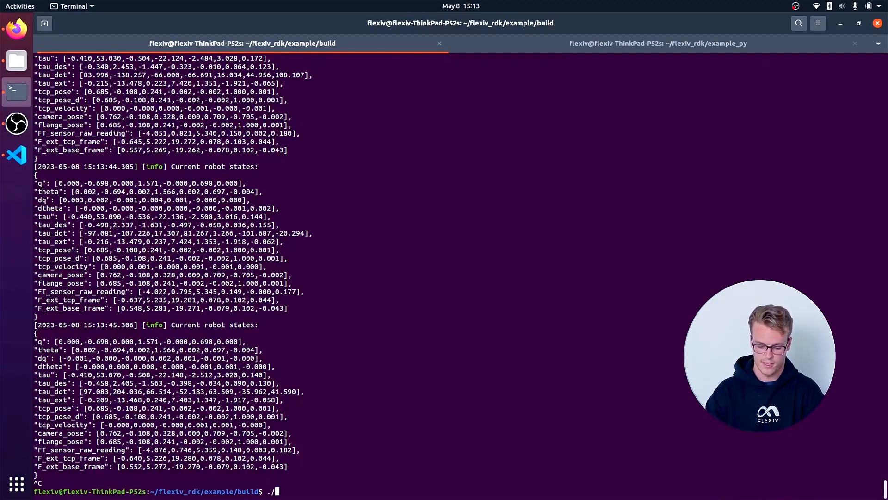
Zero the sensors with basics5_zero_force_torque_sensors on 192.168.2.100/192.168.2.110, then relaunch basics1_display_robot_states
{"action": "type", "text": "basics5"}
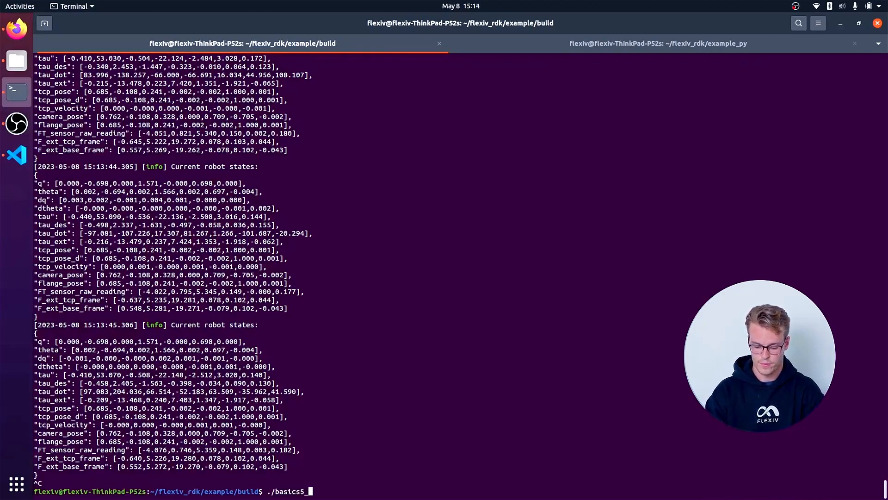
{"action": "type", "text": "_zero_force"}
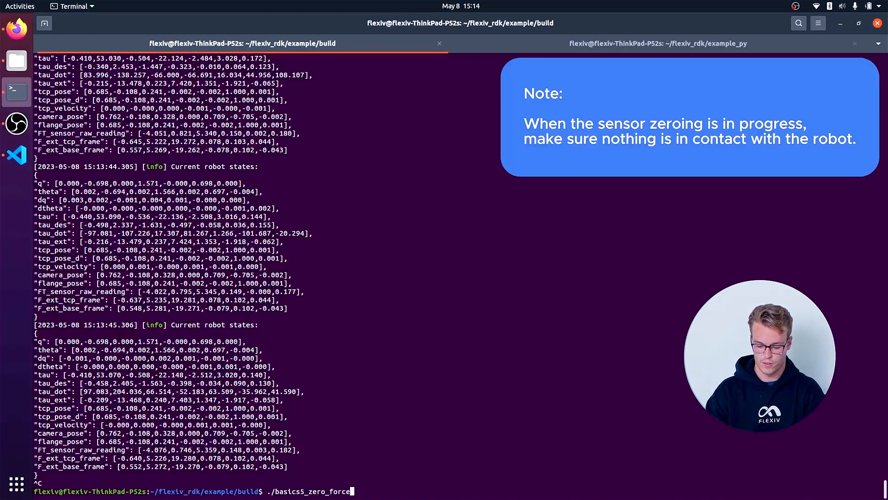
{"action": "type", "text": "_torque_sensors"}
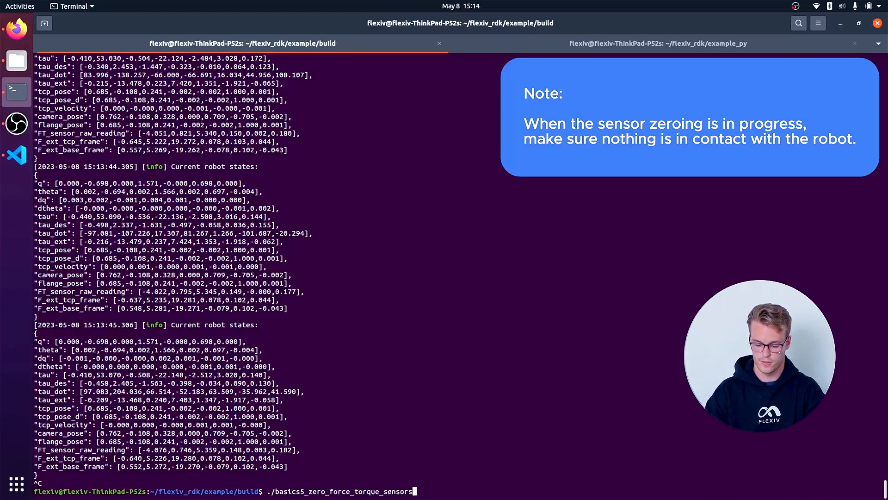
{"action": "type", "text": "192.168.2.100 192.168.2.110"}
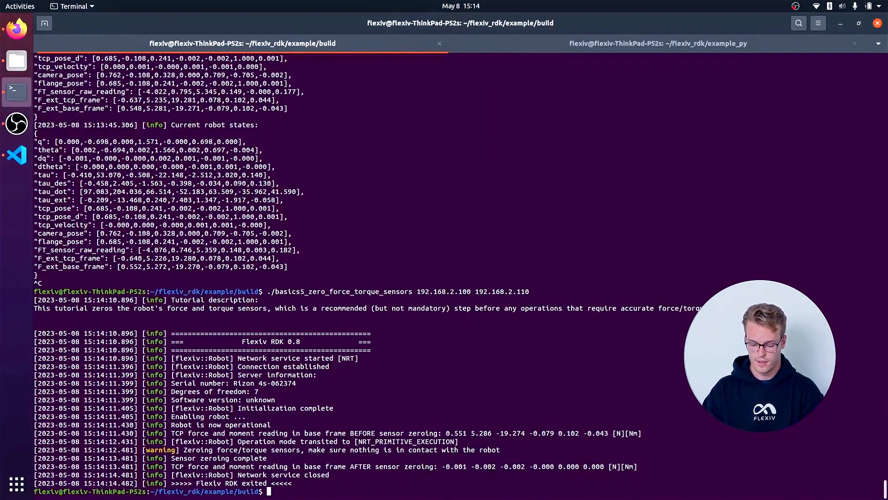
{"action": "type", "text": "./basics1_display_robot_states 192.168.2.100 192.168.2.110"}
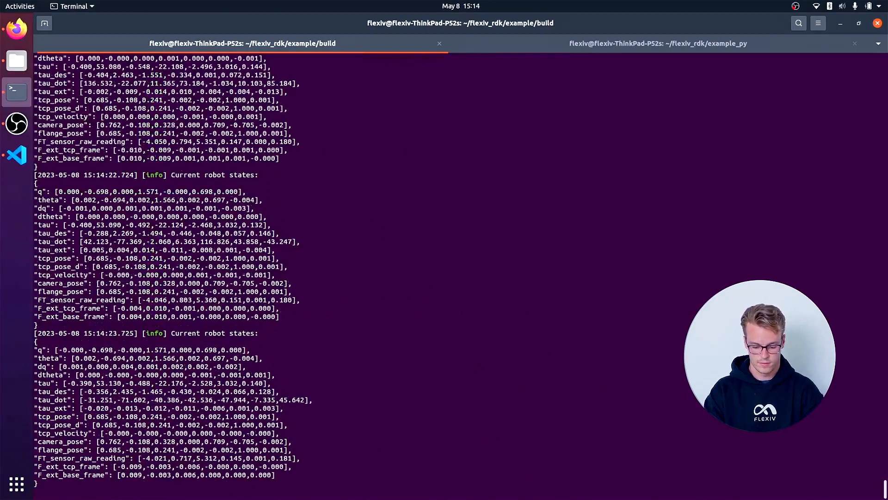
Stop the rerun robot-states printout with Ctrl+C after checking the near-zero external forces
{"action": "key", "text": "ctrl+c"}
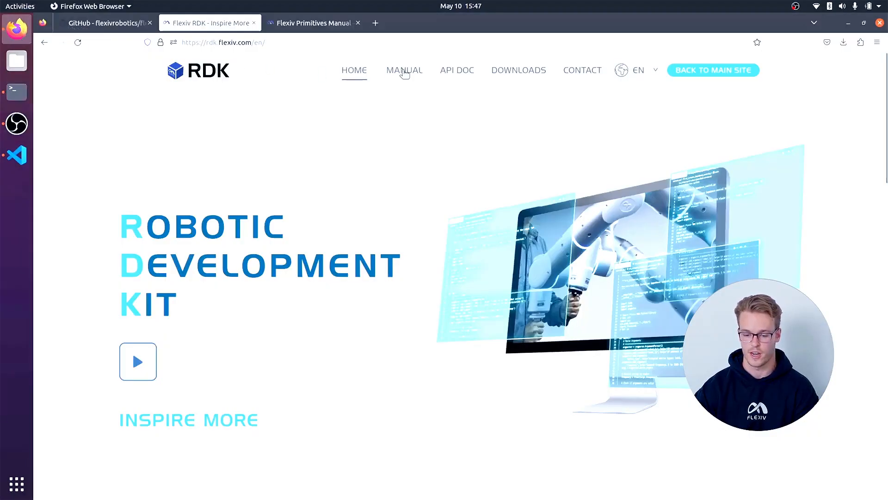
Open MANUAL from the Flexiv RDK website, then choose Release Notes in its sidebar
{"action": "left_click", "coordinate": [404, 70]}
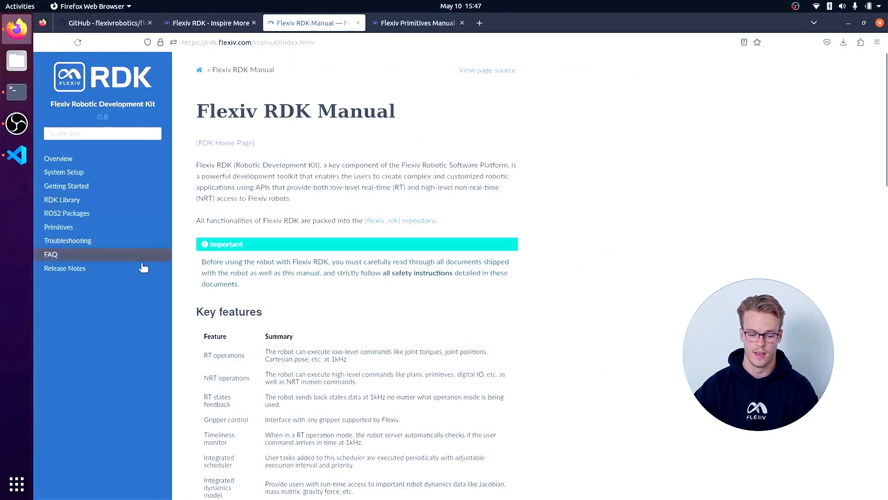
{"action": "left_click", "coordinate": [65, 267]}
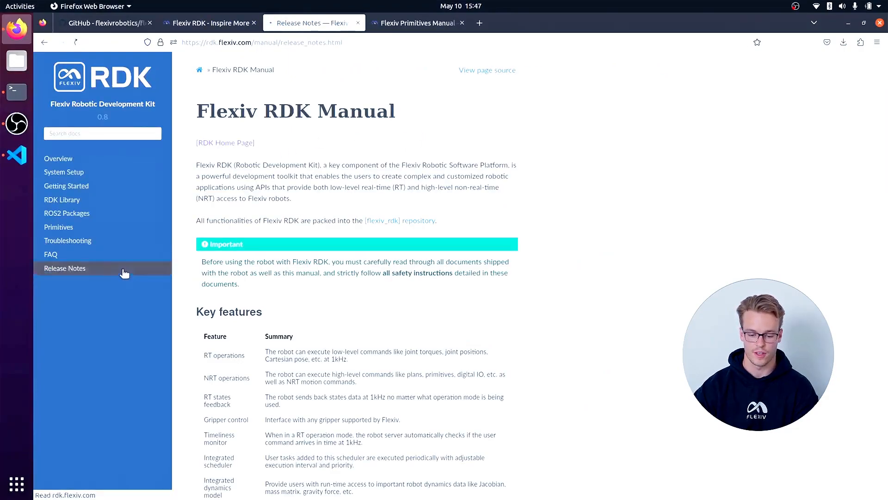